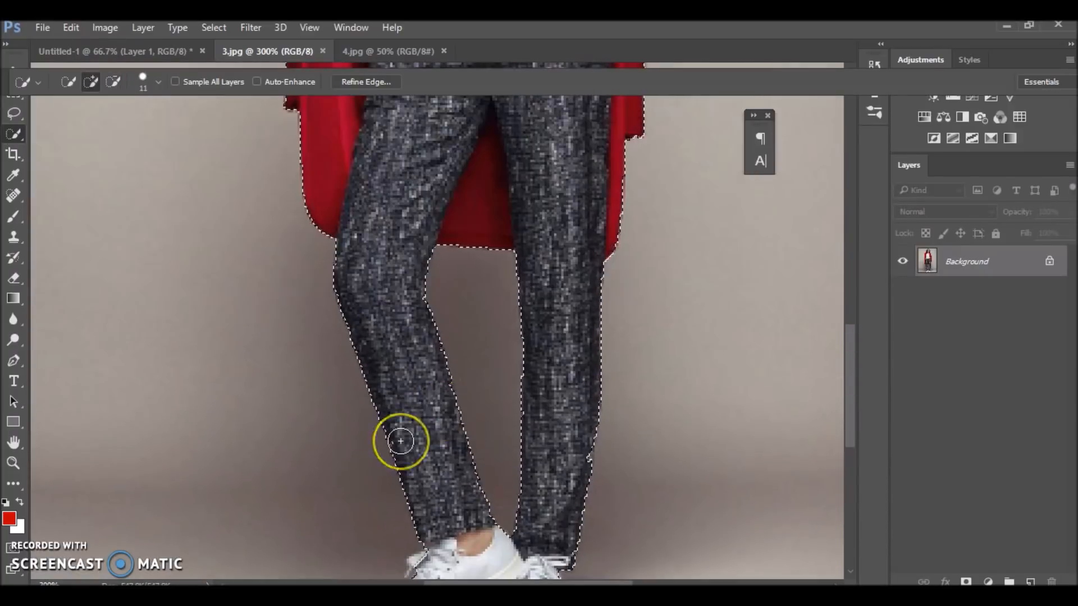
# Cut out the red-jacketed model, refine her hair edges, and place her on the mountain road
pyautogui.click(365, 82)
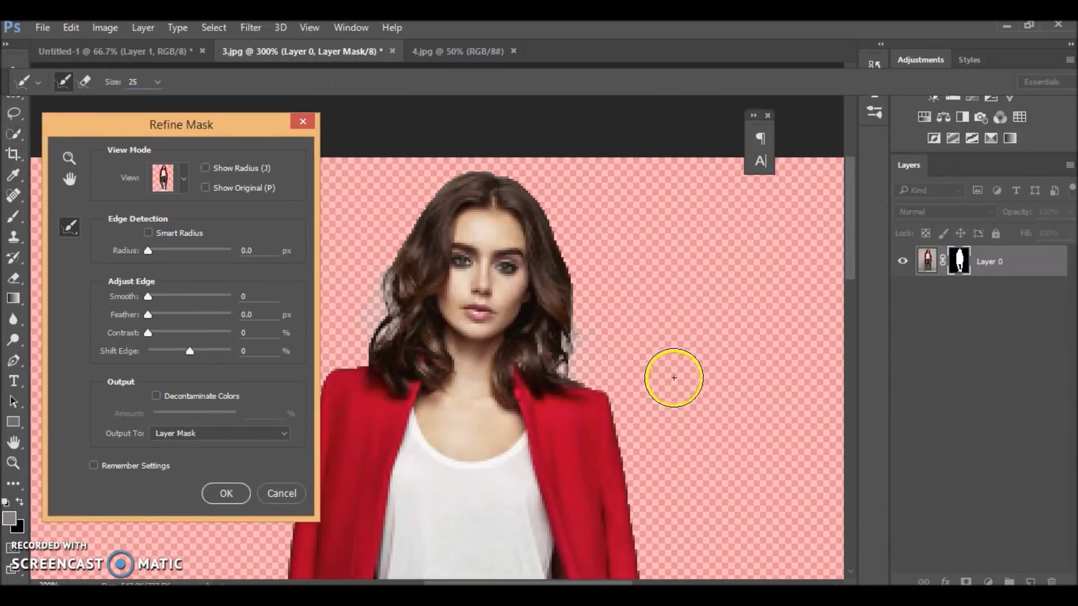
pyautogui.click(225, 493)
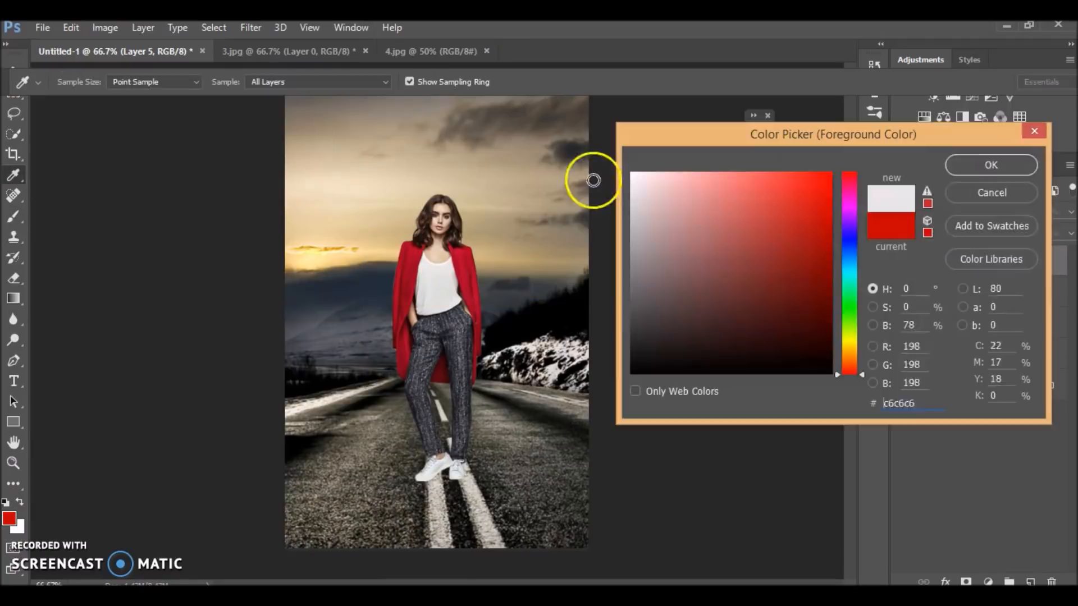
# Paint red and white glow layers around the model, erasing excess glow with a soft Eraser
pyautogui.click(990, 165)
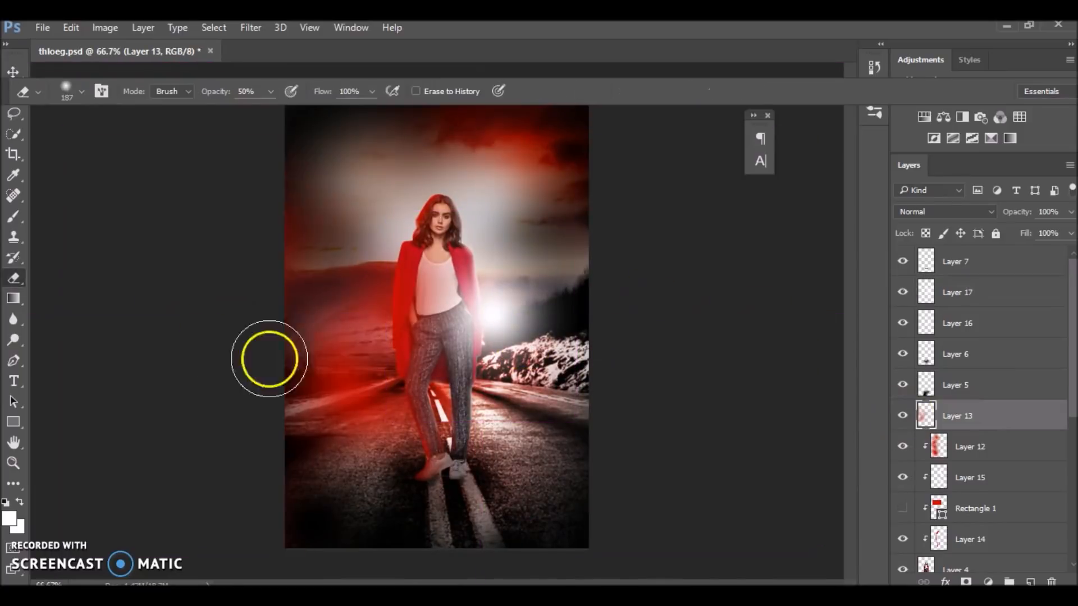
pyautogui.click(9, 517)
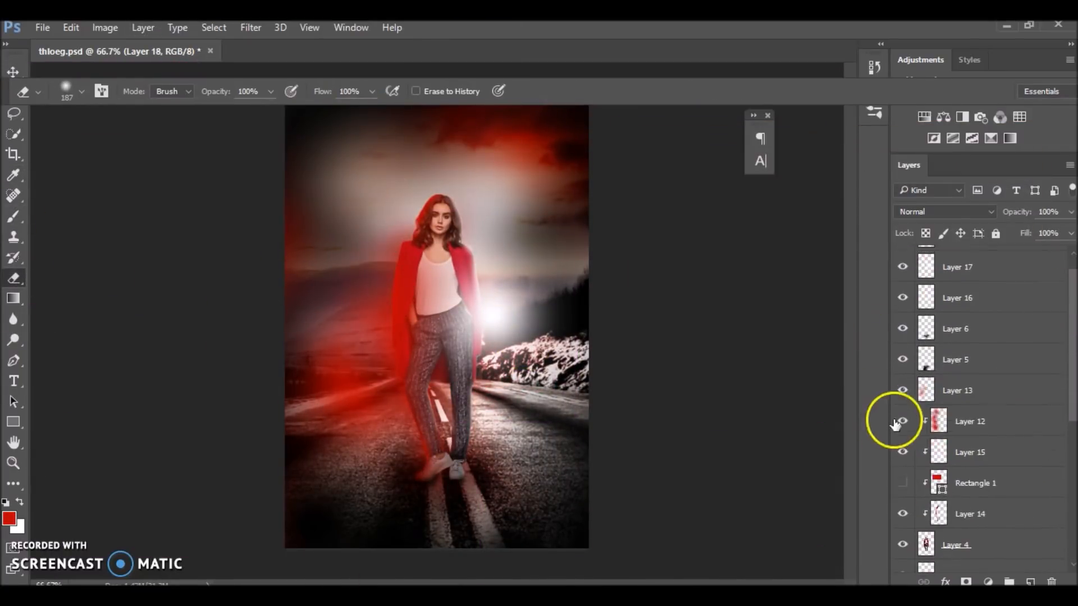
# Cut the police tape from 5.jpg and lay two masked strips across the road
pyautogui.click(265, 51)
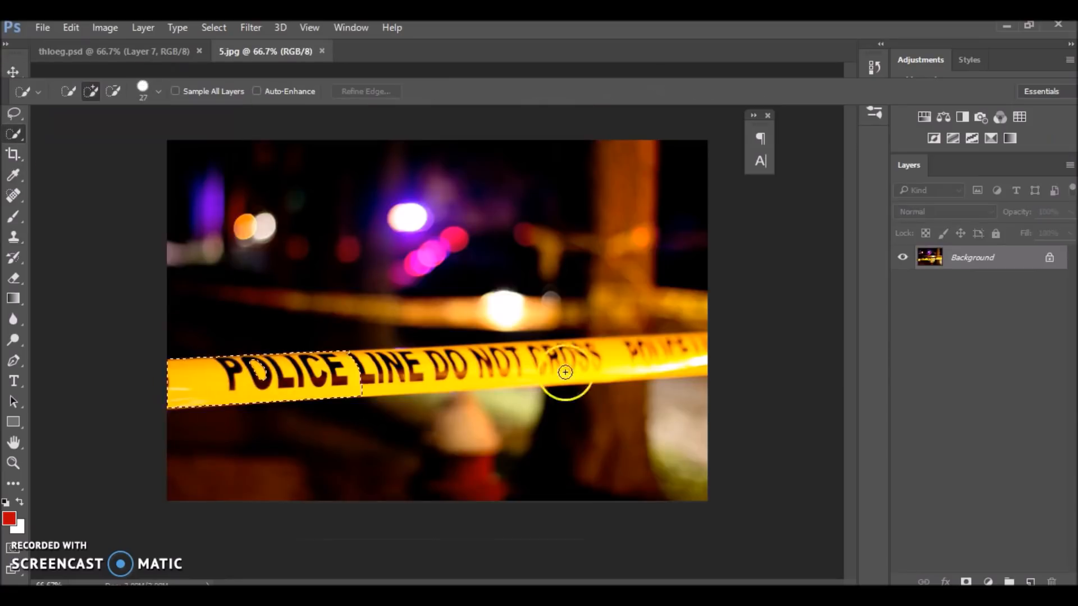
pyautogui.click(104, 51)
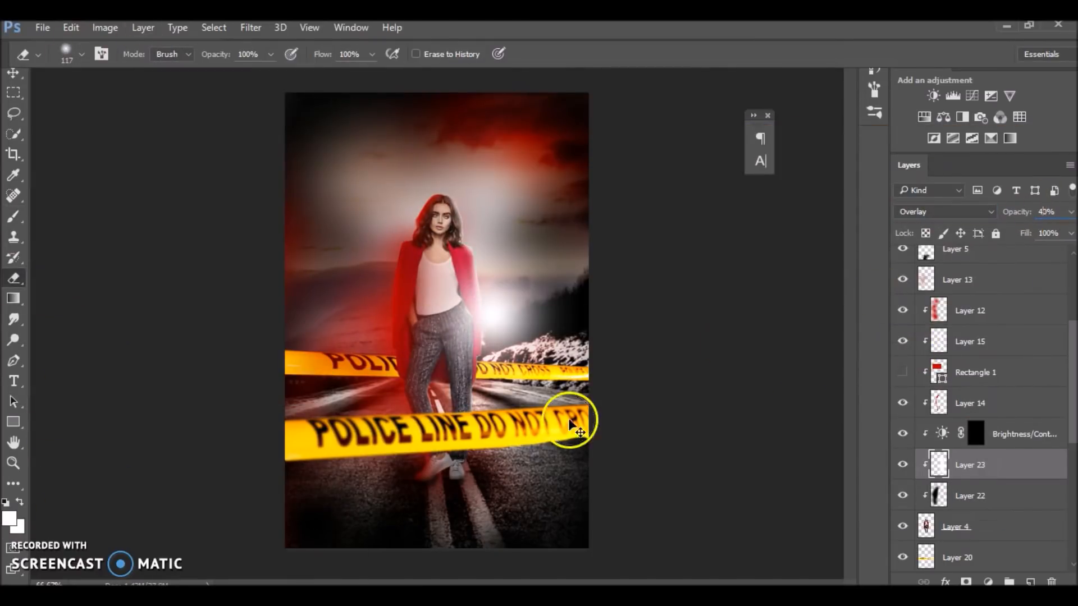
pyautogui.click(14, 74)
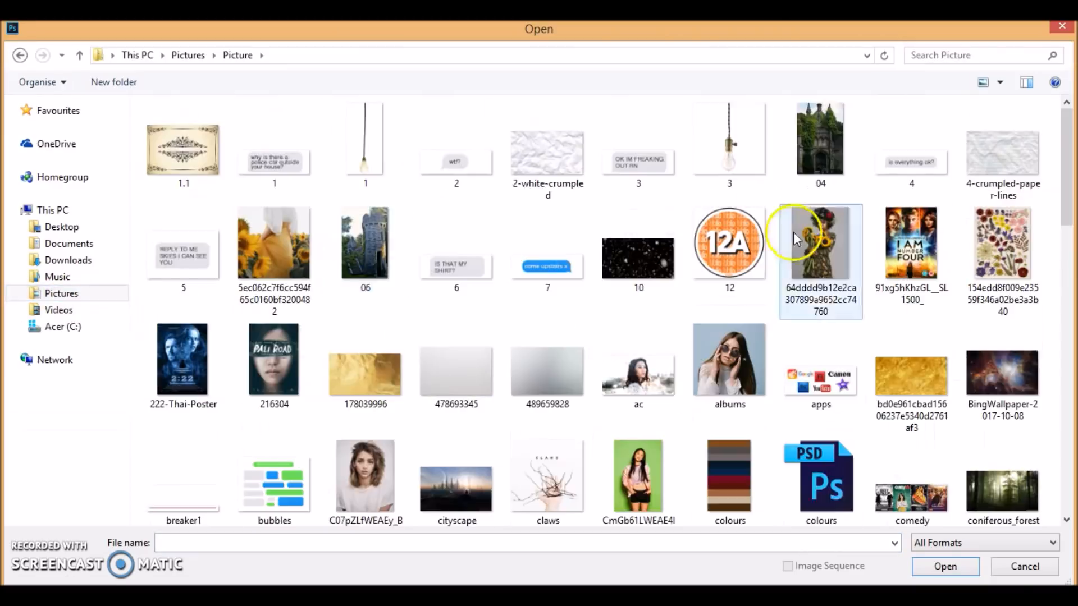
# Add dust.png specks, blur parts, and type 'The Honest Lie of Embry Gracen' in white
pyautogui.click(944, 566)
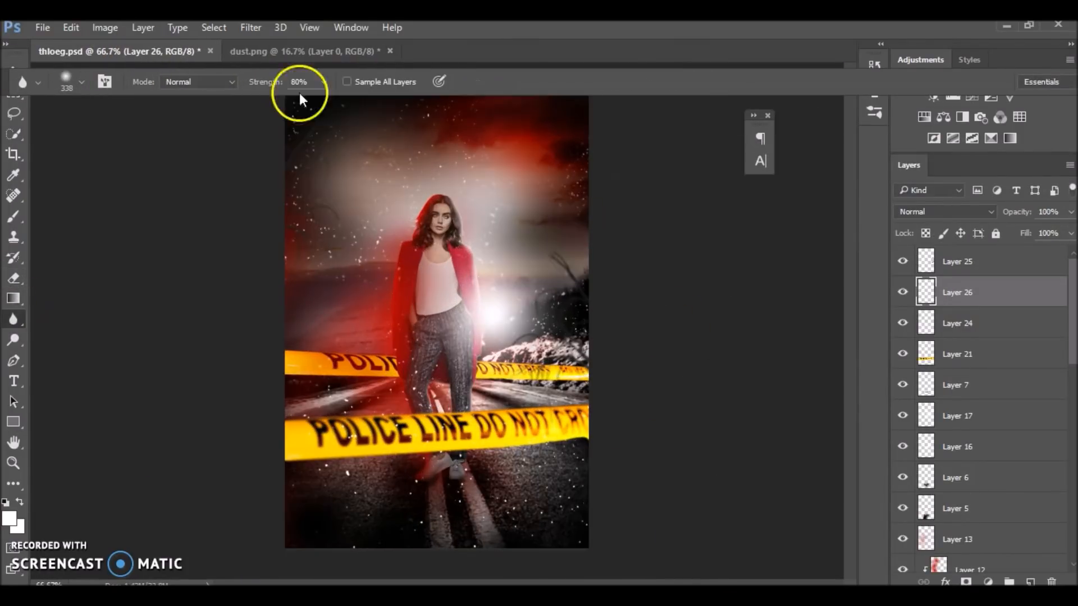
pyautogui.click(13, 381)
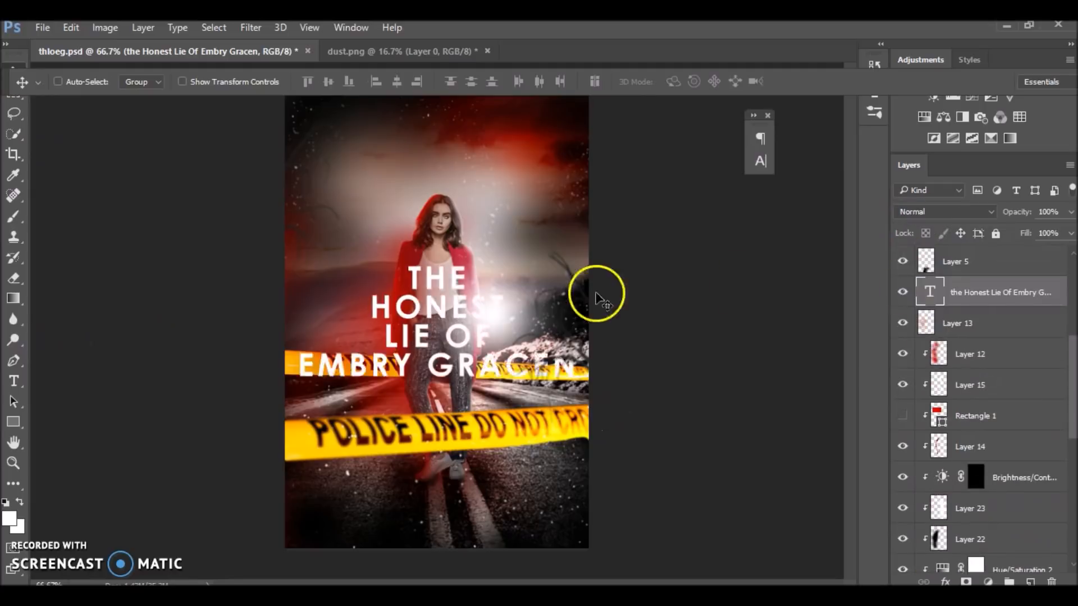
# Restyle the title in Century Gothic with Outer Glow, and add tagline and yellow author credit
pyautogui.click(13, 380)
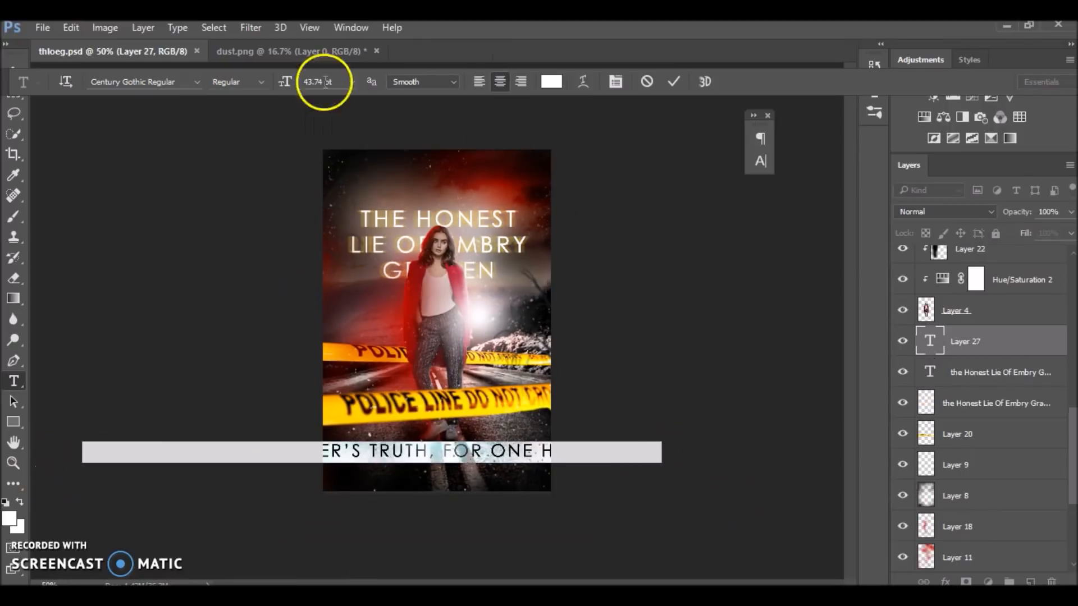
pyautogui.click(550, 82)
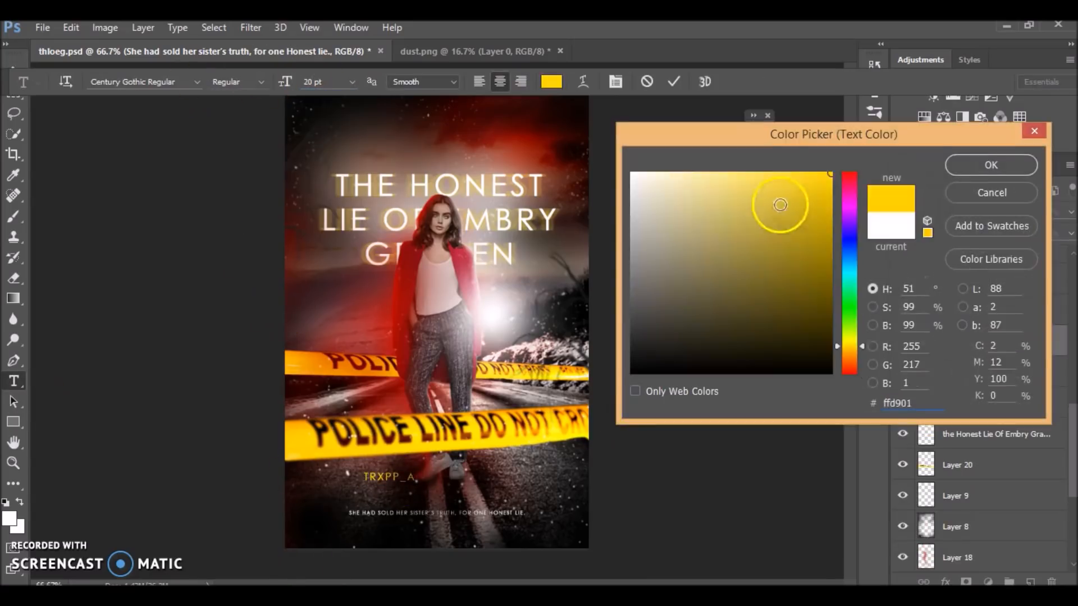
pyautogui.click(990, 165)
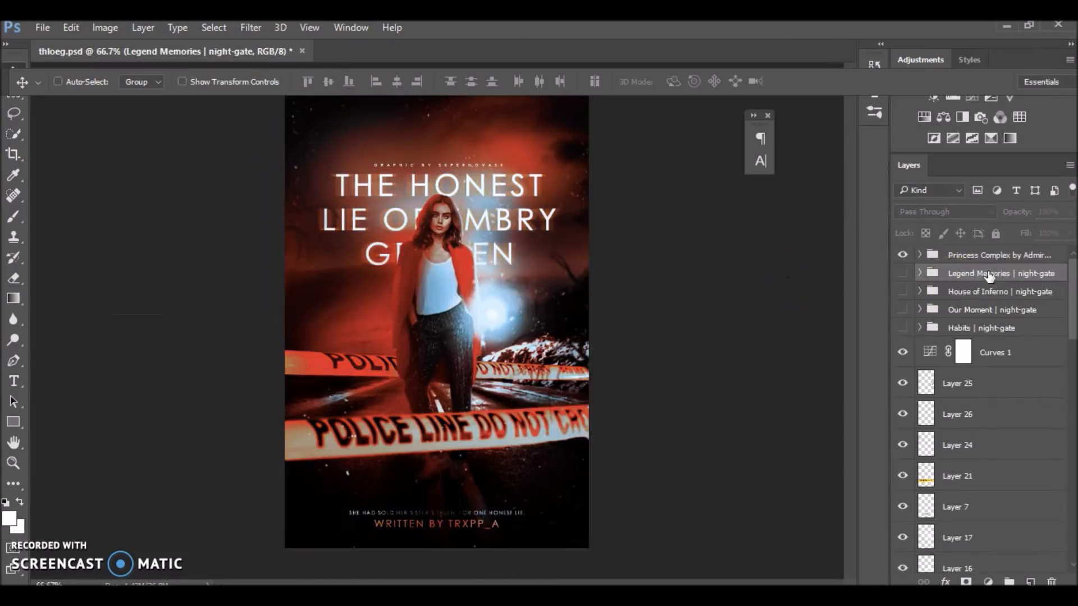
# Open 1.png and mask out its background around the Crime Scene Do Not Enter tape
pyautogui.click(42, 28)
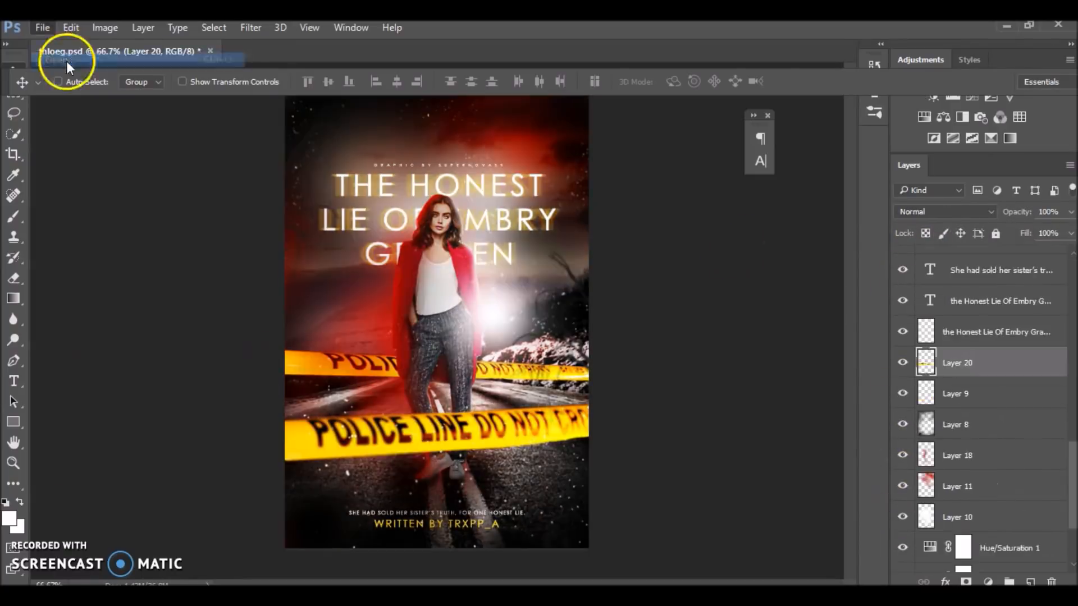
pyautogui.click(297, 52)
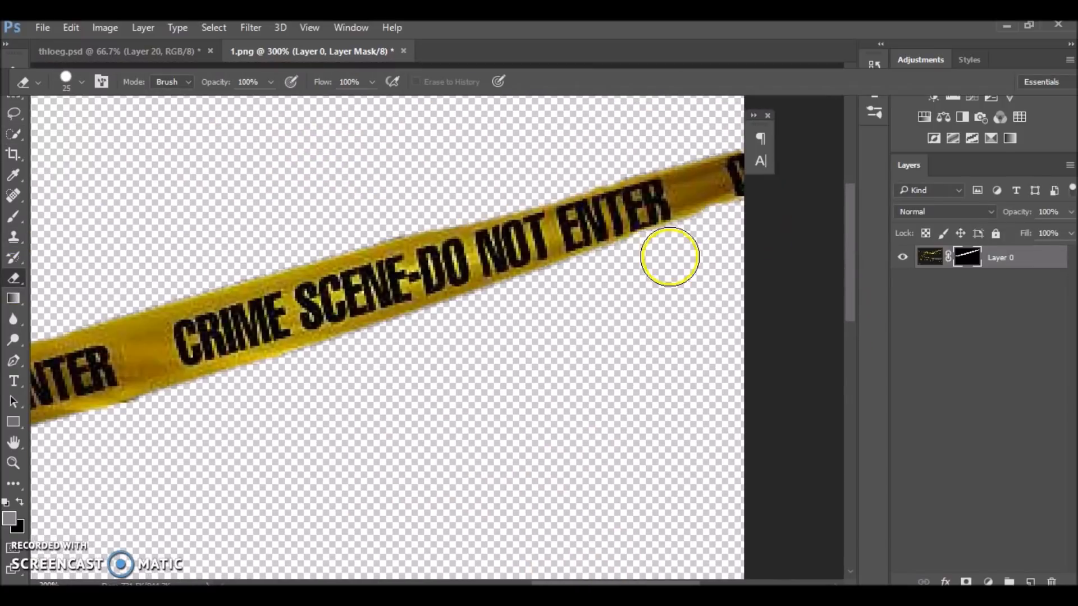
# Mask the tape behind the model, raise Saturation, and tune Selective Color Reds, Whites, Neutrals
pyautogui.click(103, 51)
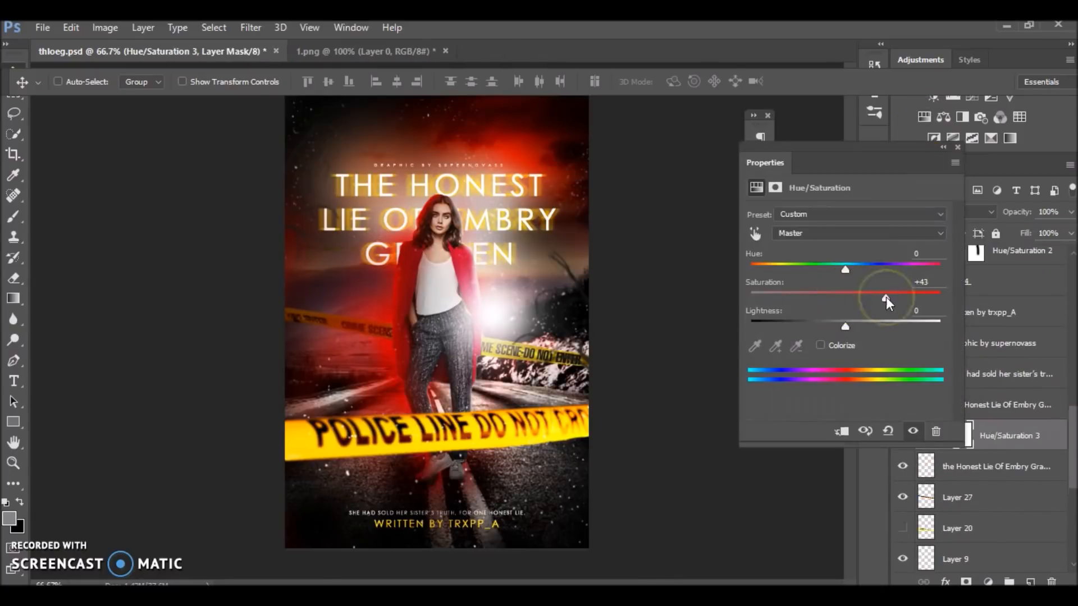
pyautogui.click(965, 435)
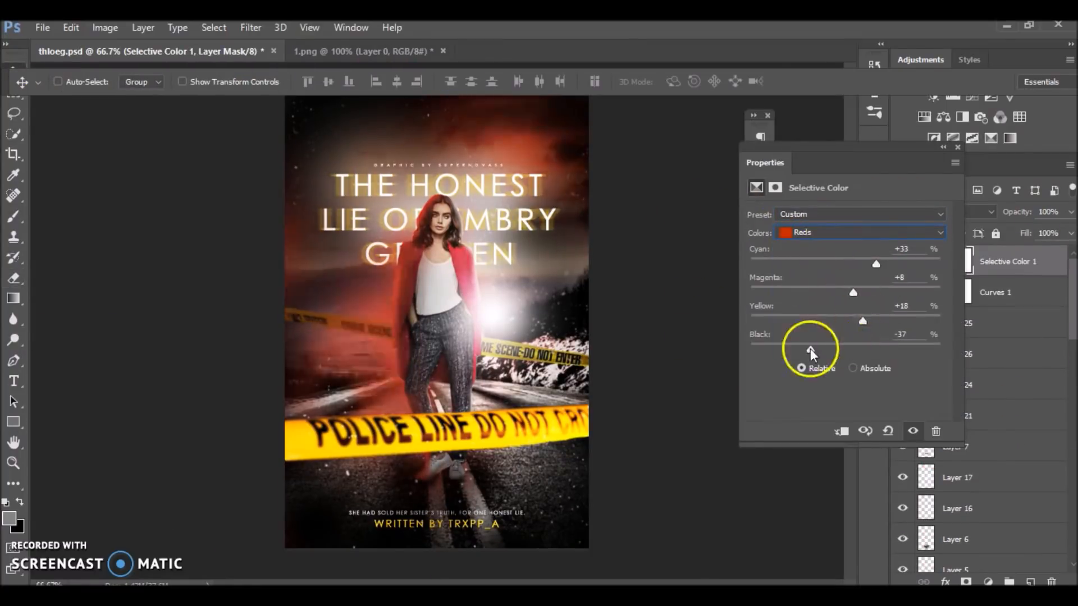
pyautogui.click(859, 233)
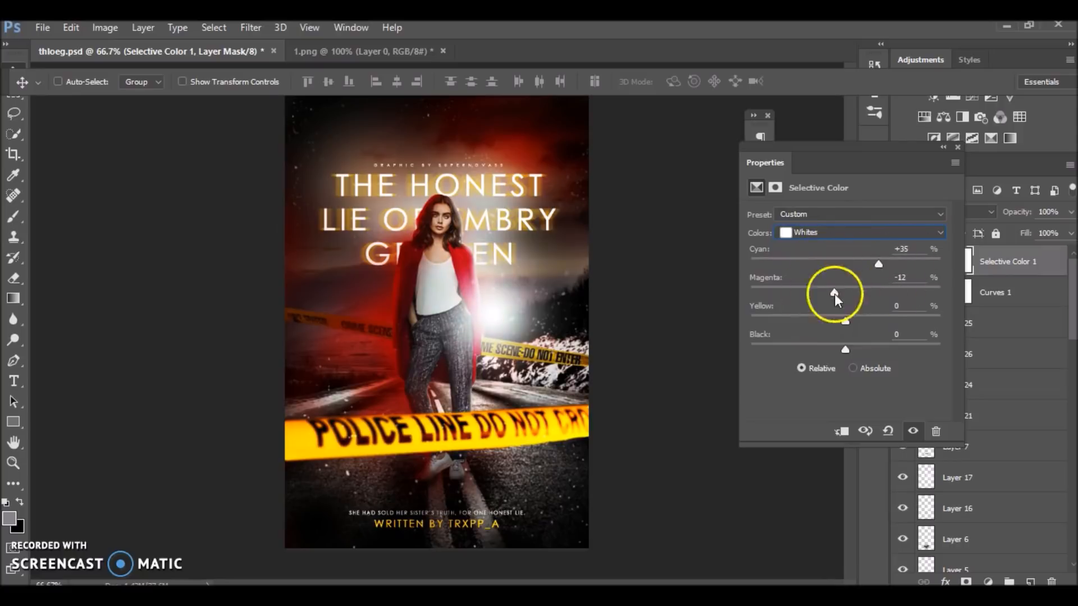
pyautogui.click(860, 232)
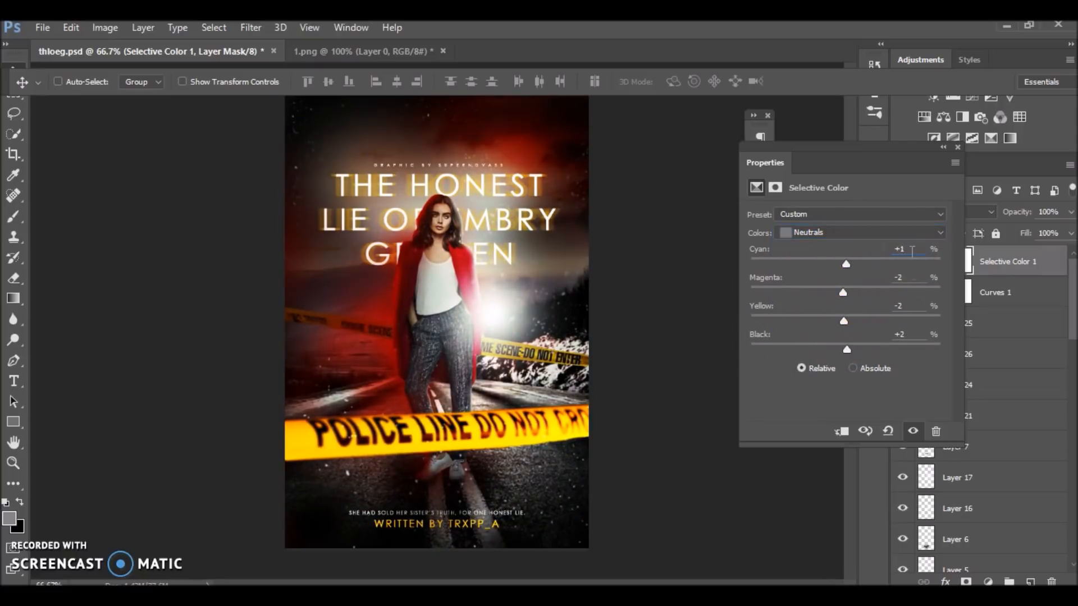
pyautogui.click(859, 232)
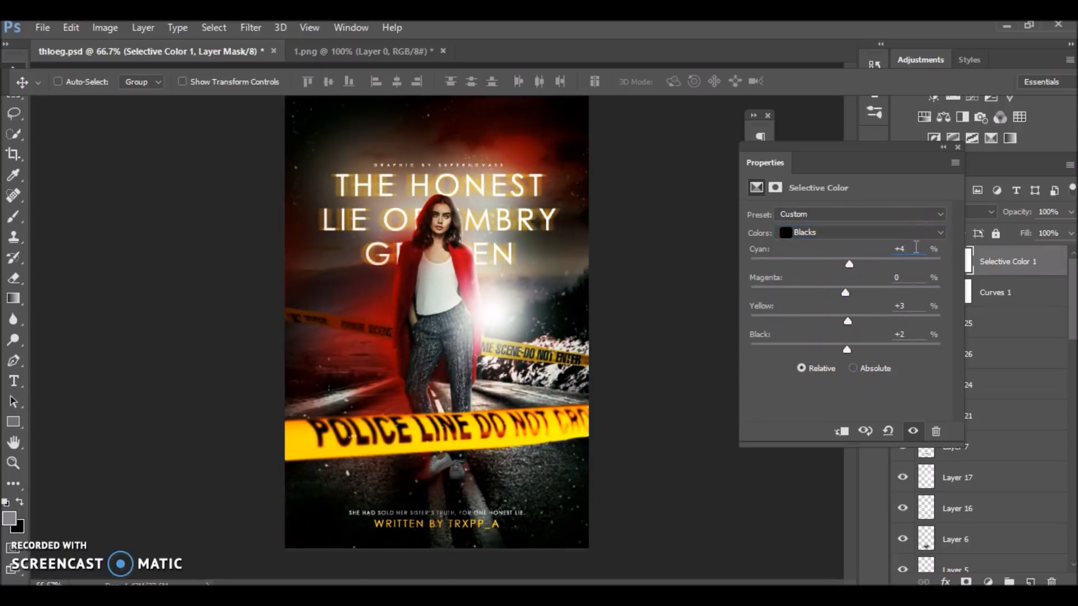